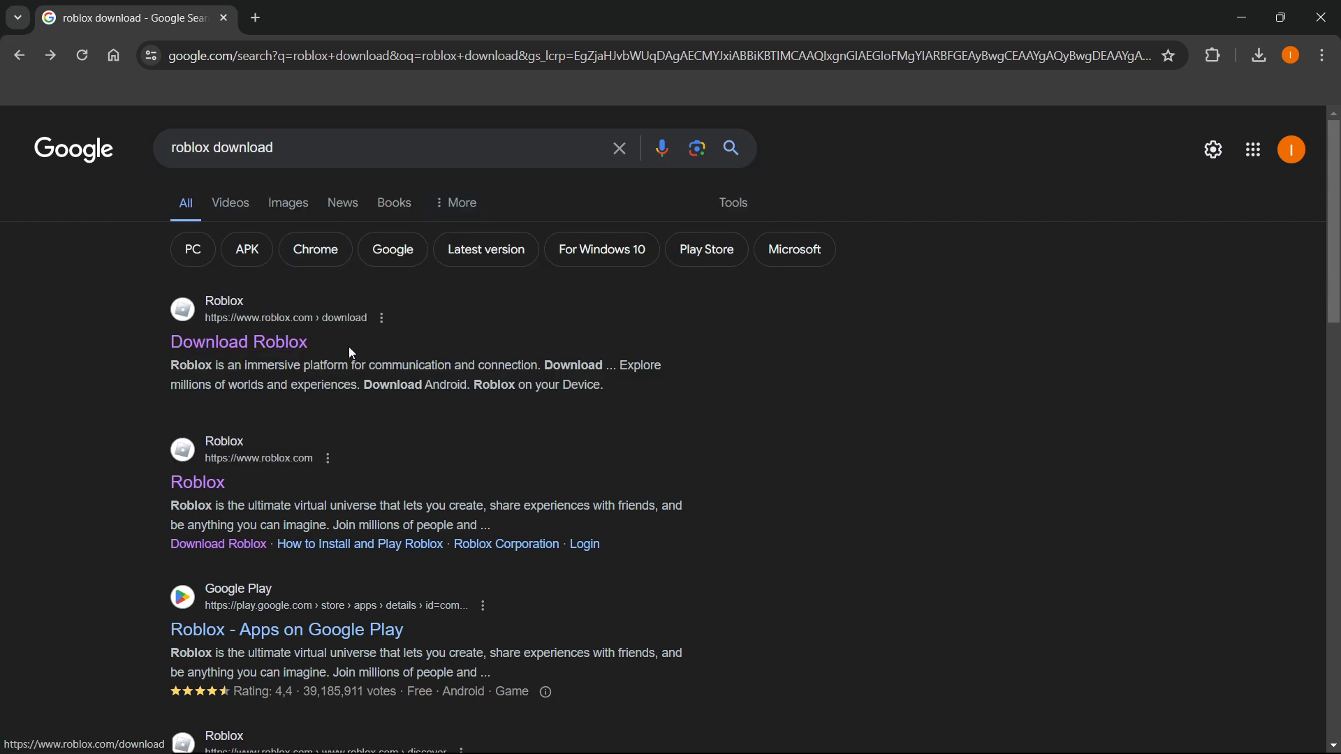
mouse_move(279, 338)
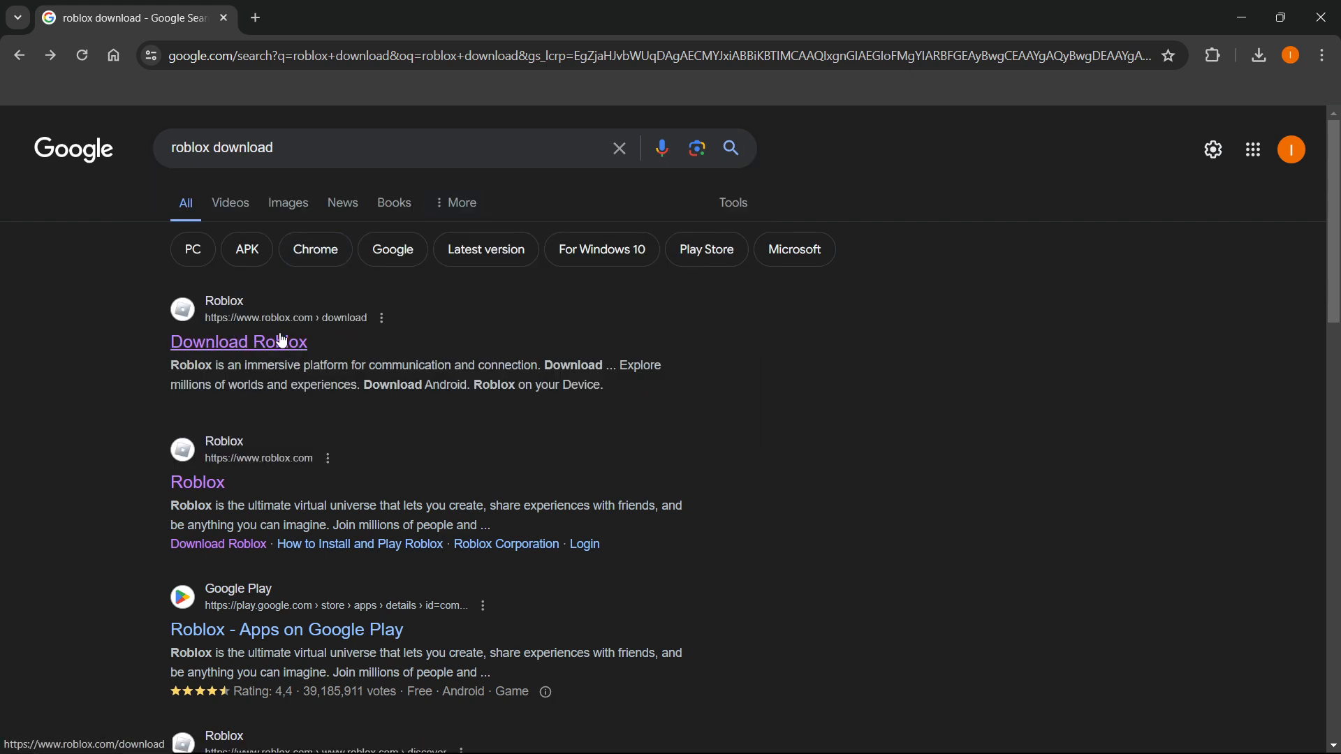
mouse_move(331, 331)
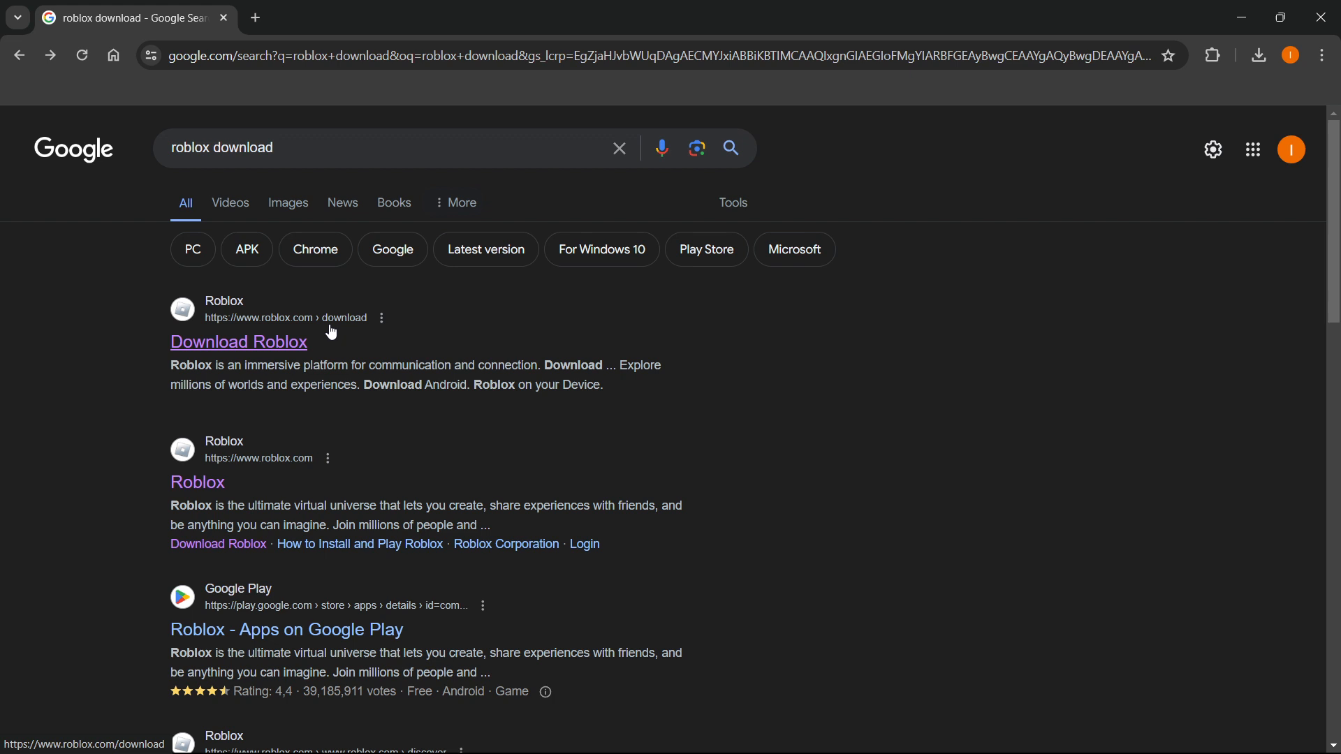
mouse_move(243, 336)
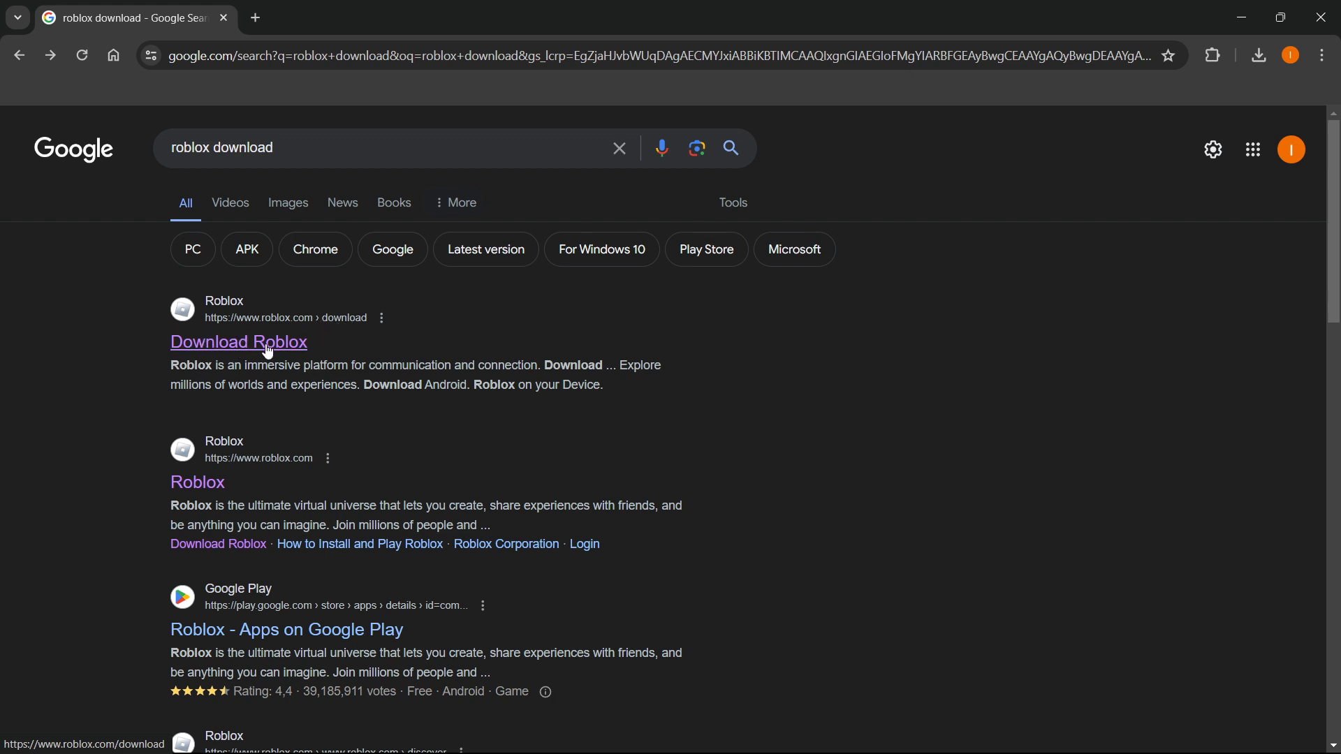
Open the official Roblox download page from the 'roblox download' search results.
click(237, 341)
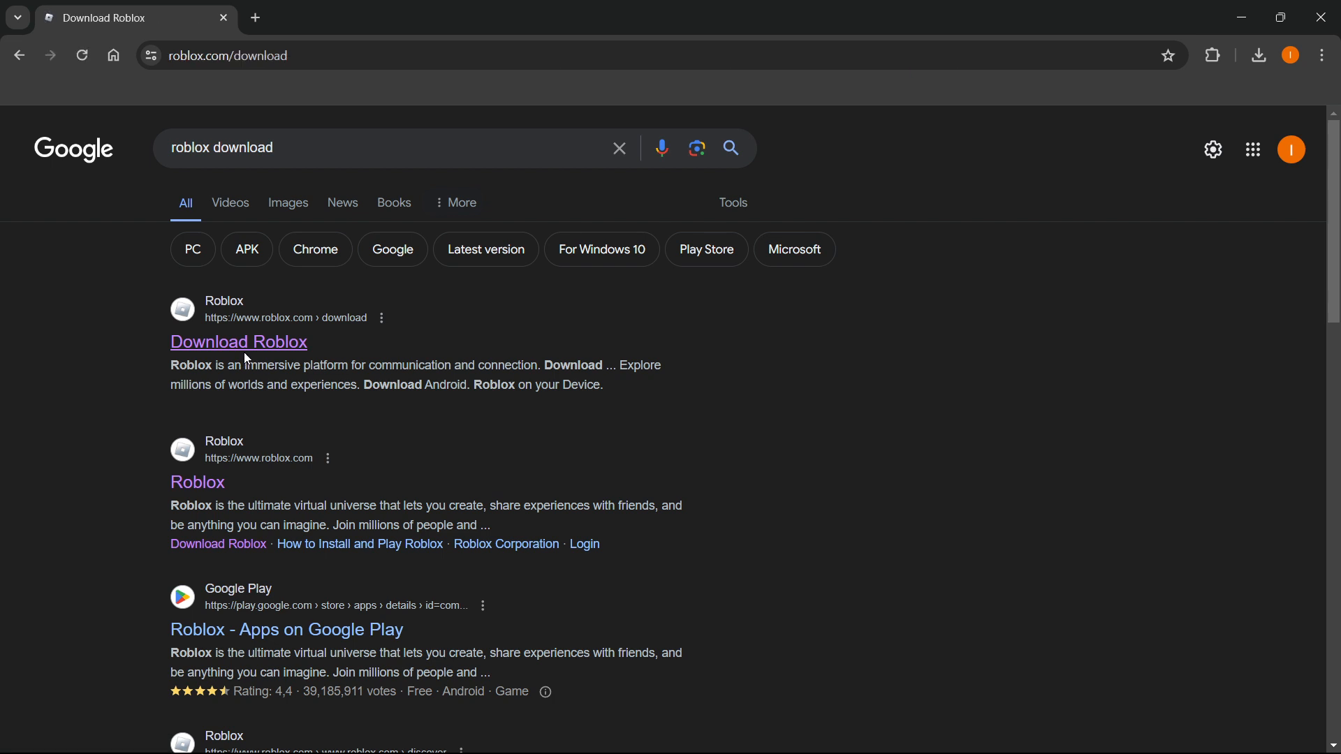
Request the Roblox Windows app from roblox.com/download via 'Download Windows App'.
click(237, 341)
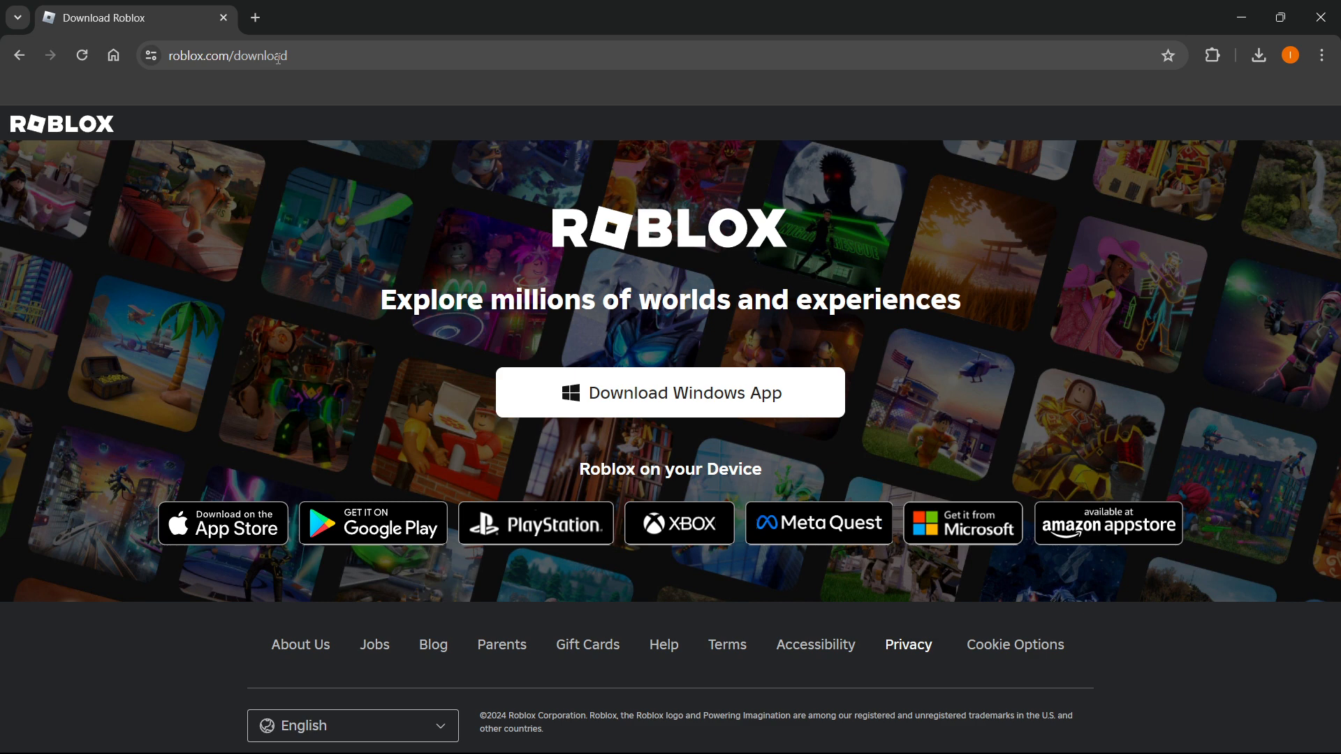
mouse_move(578, 262)
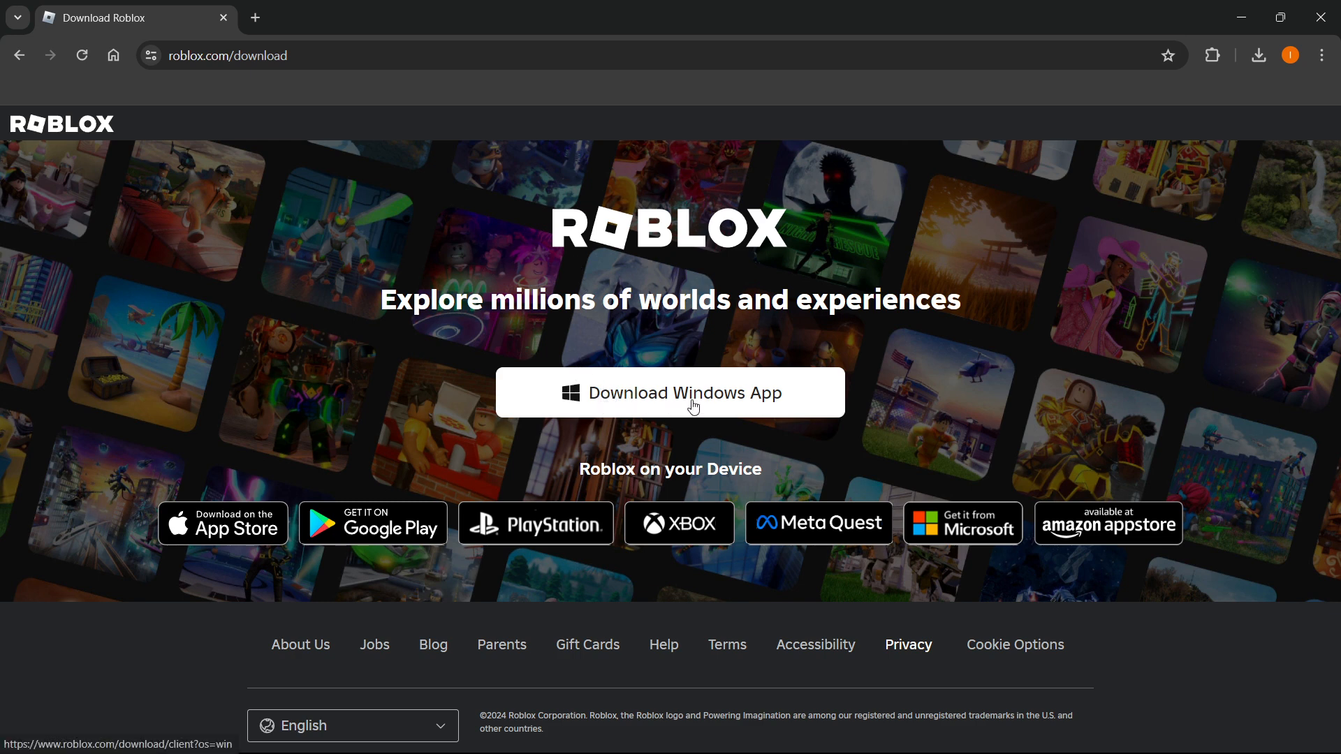
mouse_move(423, 306)
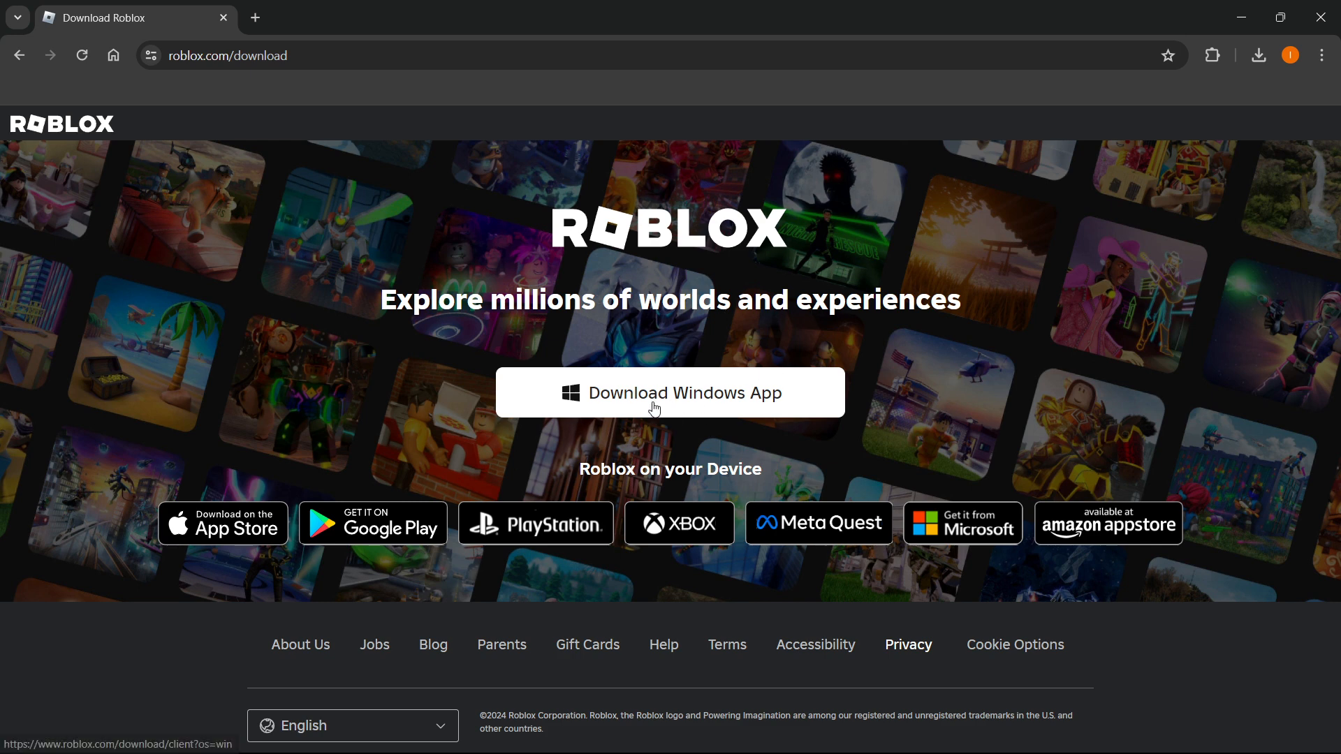
click(674, 402)
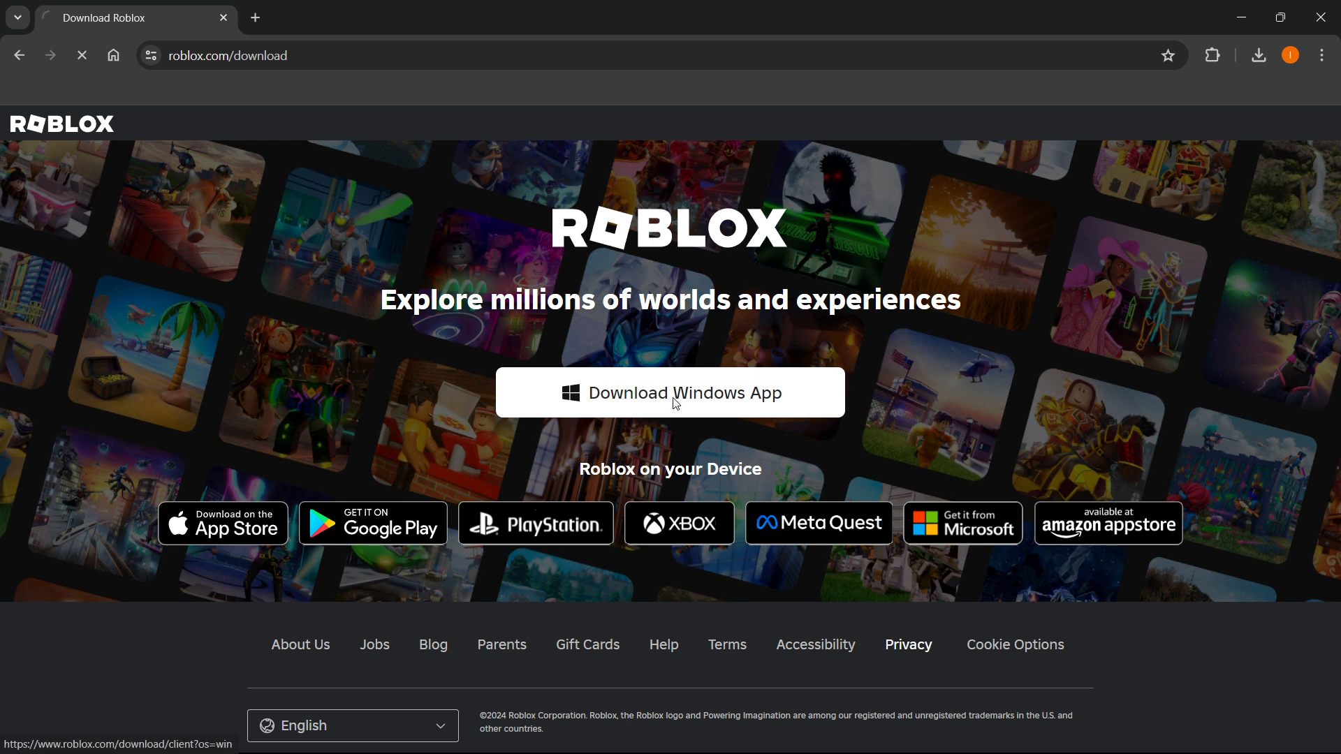
Run the downloaded RobloxPlayerInstaller.exe from Chrome's downloads panel.
click(670, 393)
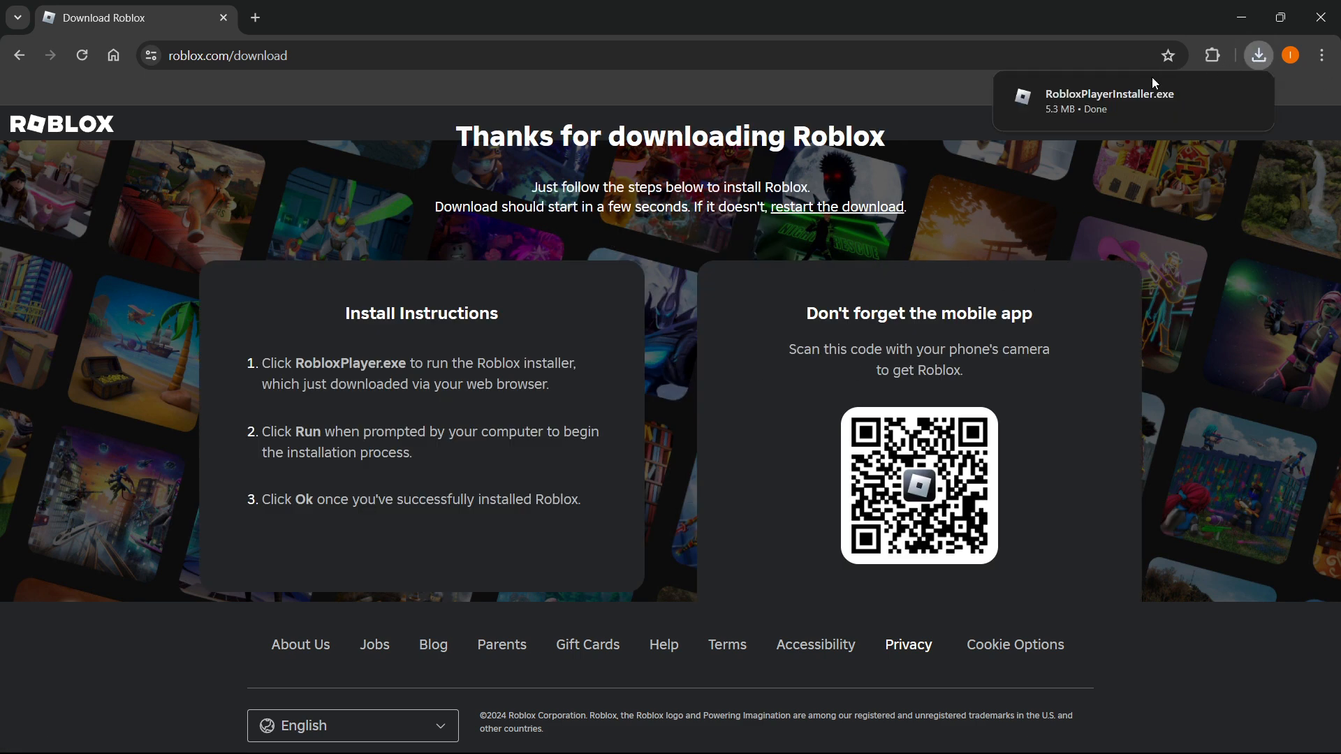
mouse_move(359, 323)
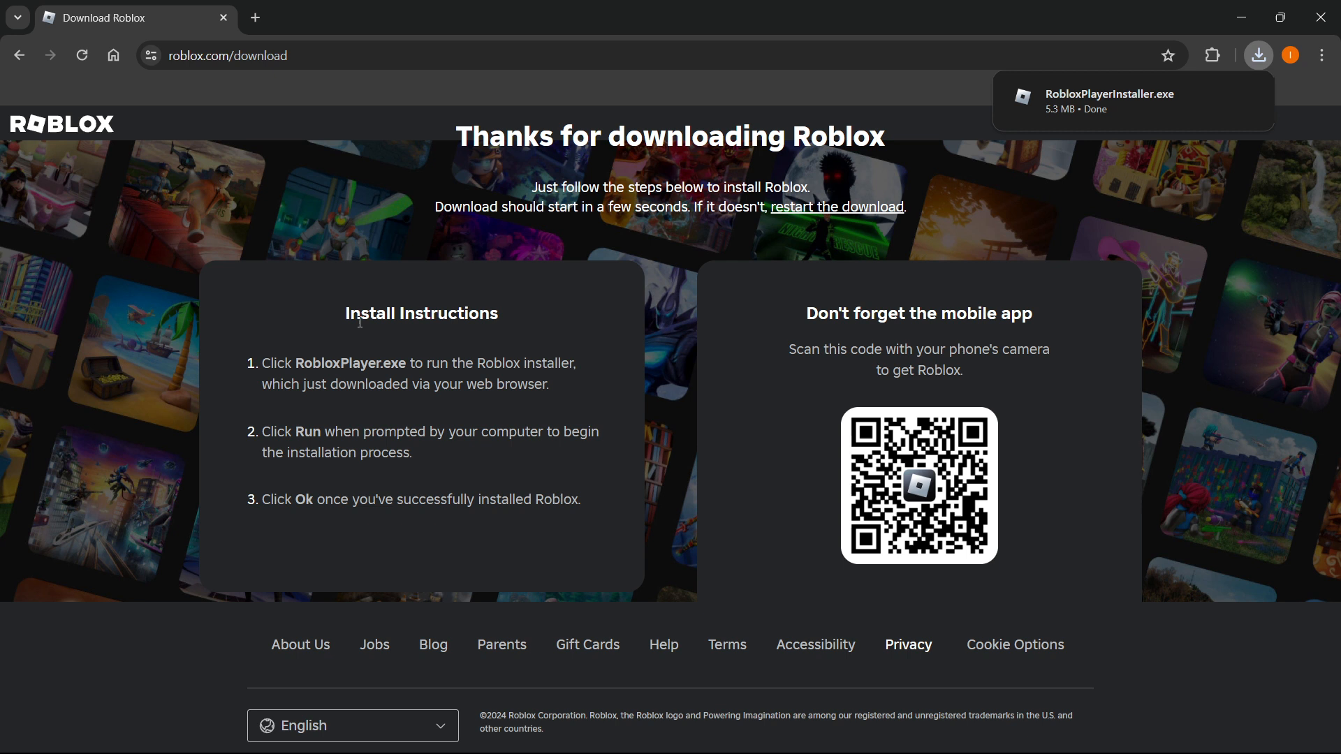
mouse_move(1094, 148)
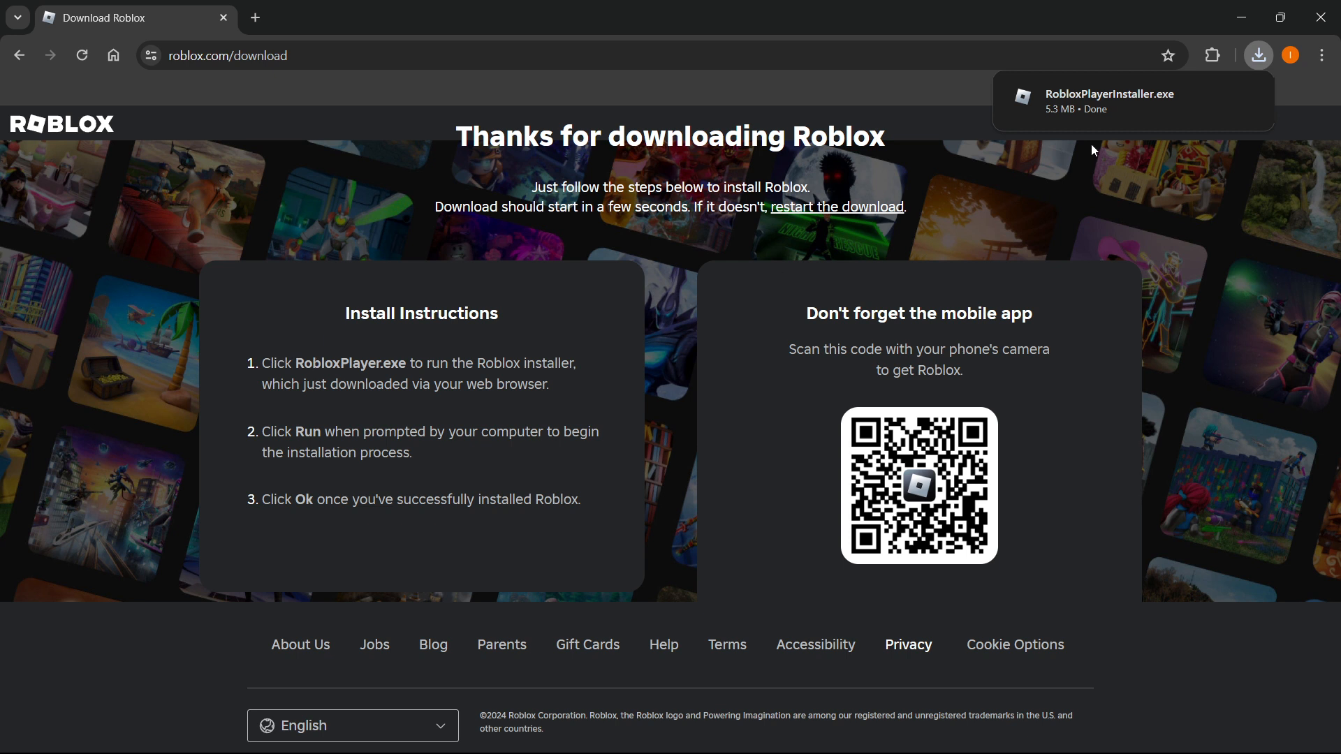
mouse_move(503, 430)
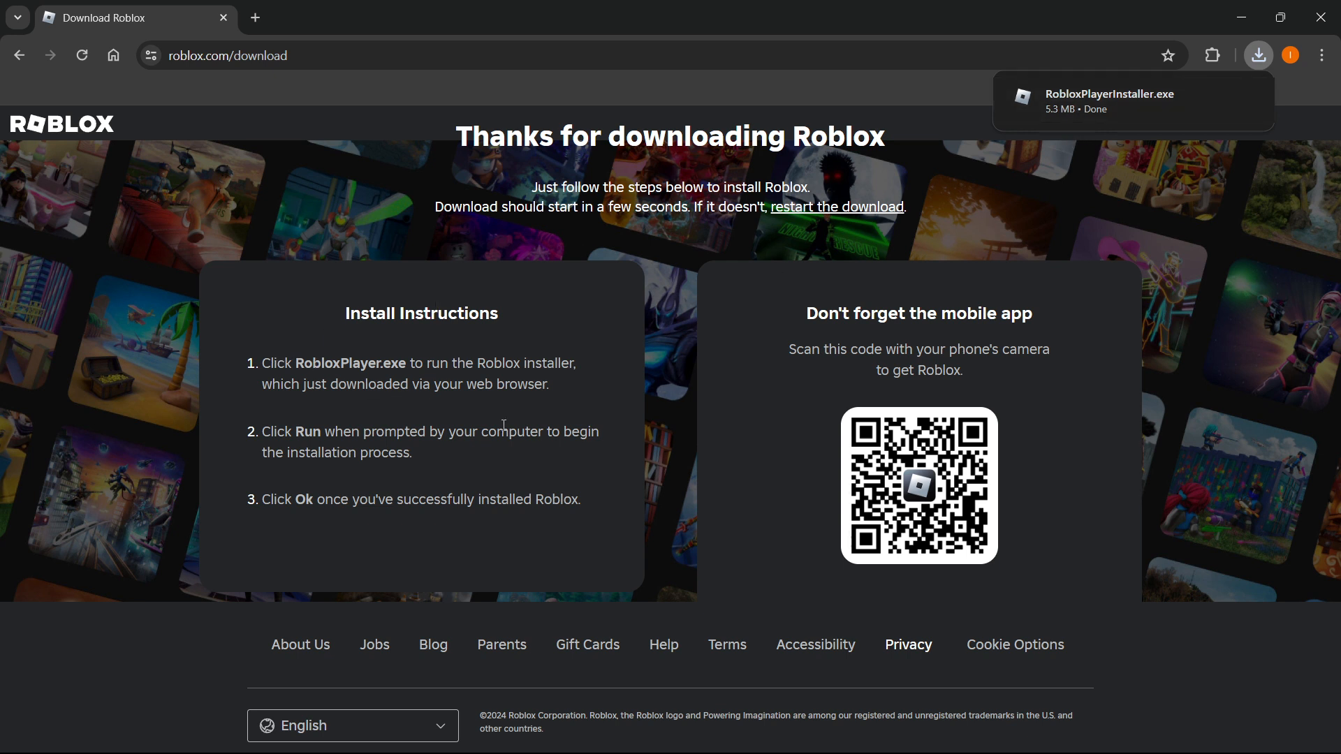
mouse_move(512, 450)
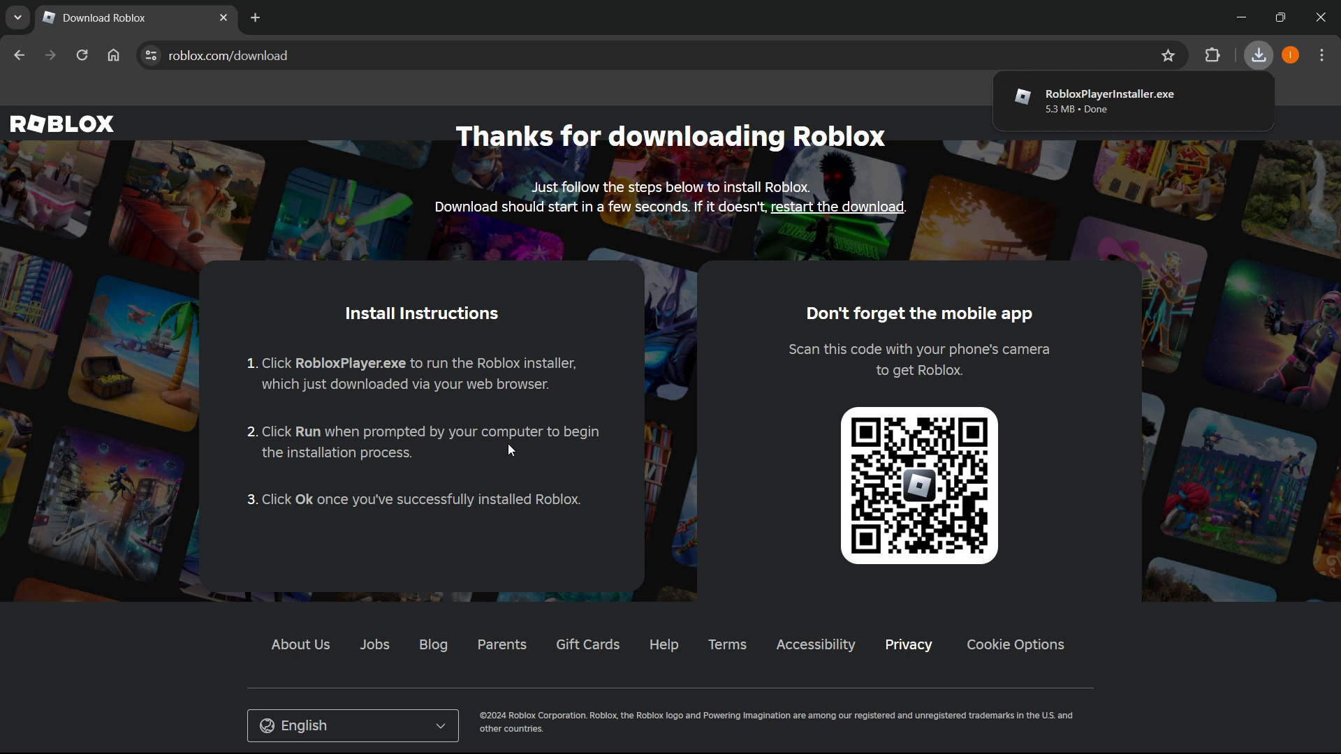
mouse_move(433, 472)
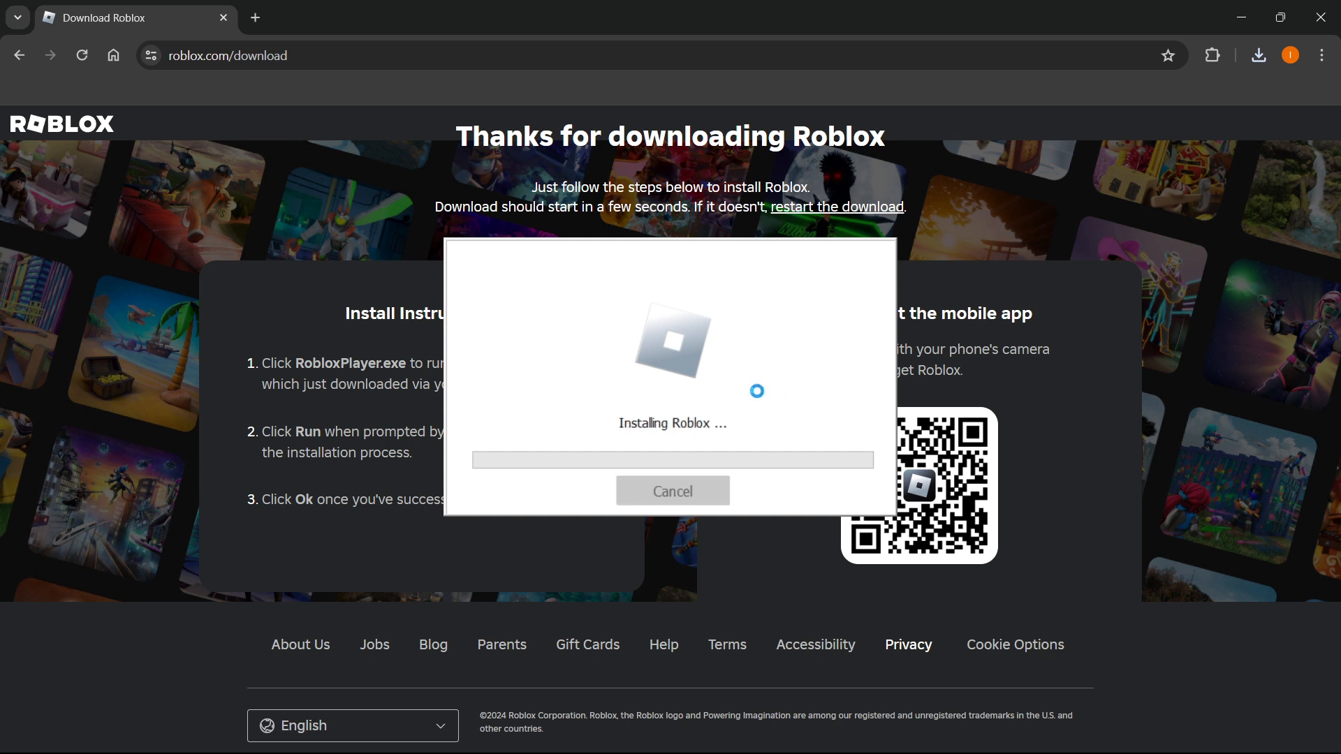
mouse_move(695, 400)
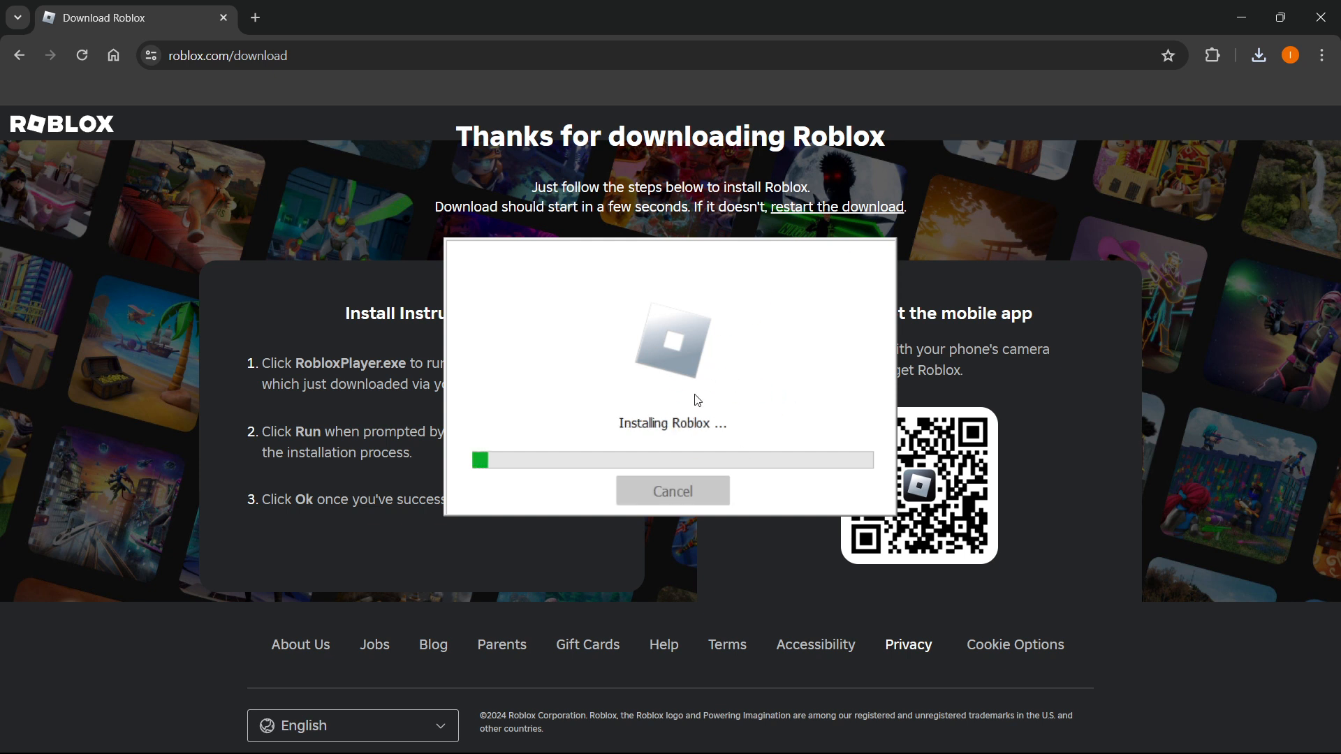
mouse_move(750, 364)
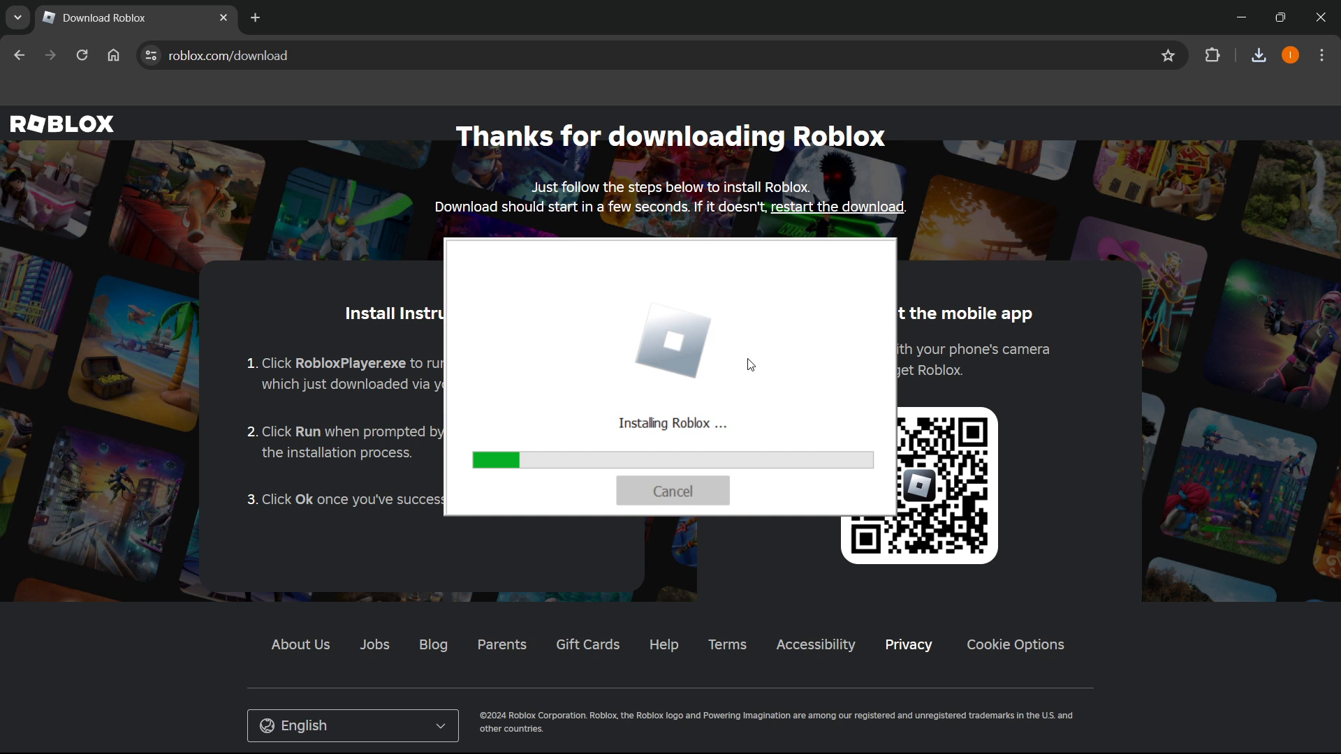
mouse_move(791, 265)
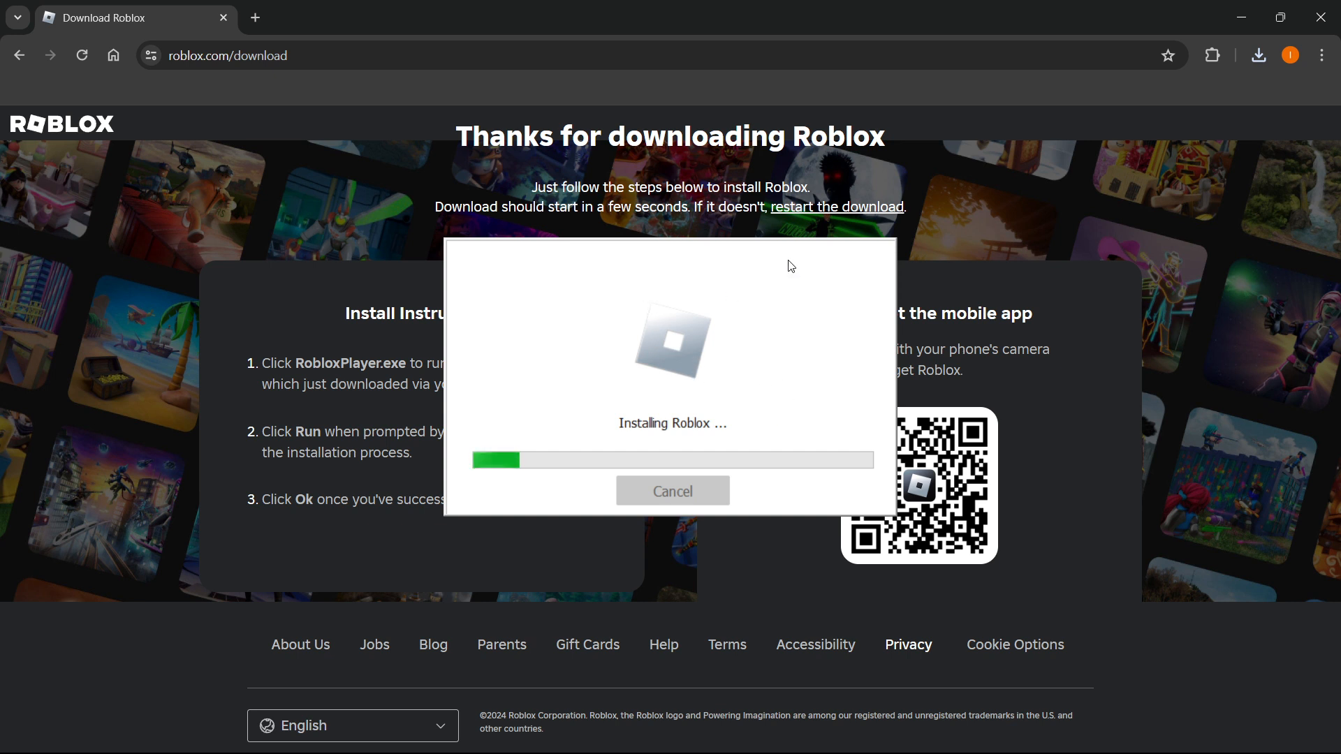
mouse_move(665, 419)
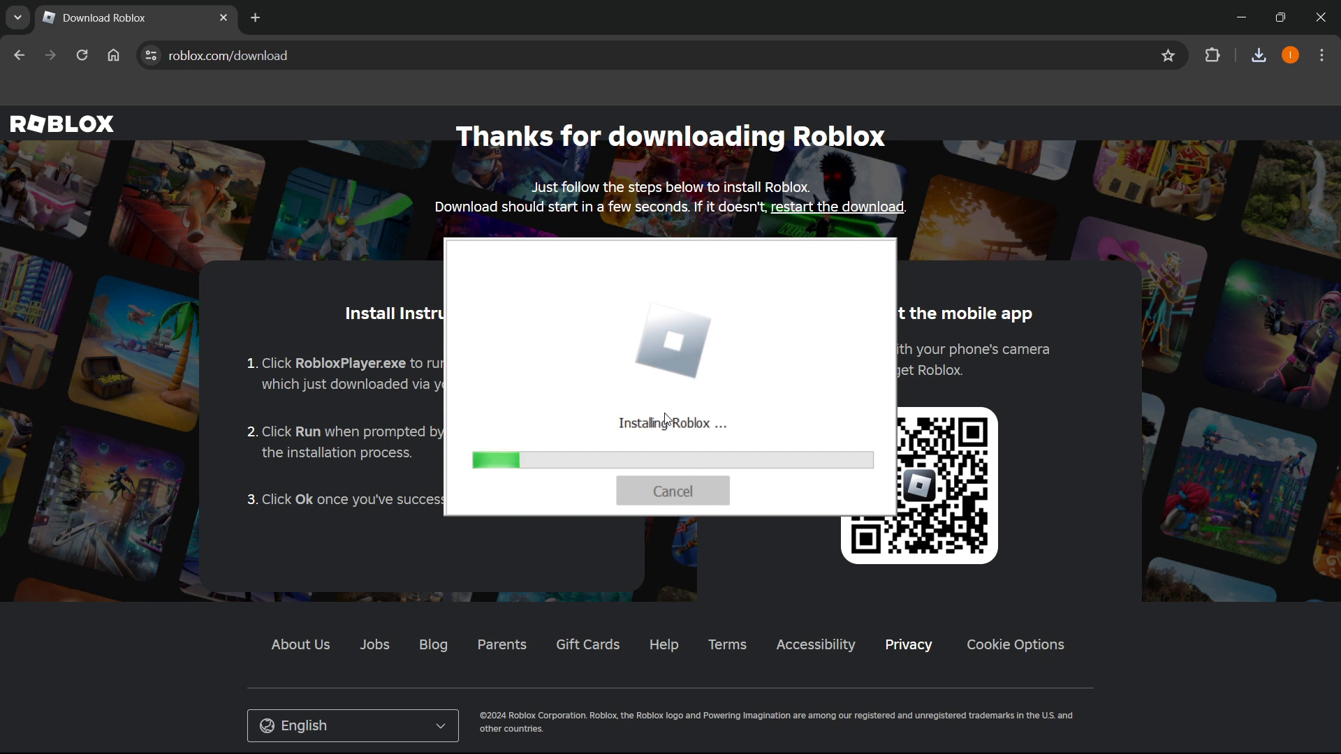
mouse_move(737, 413)
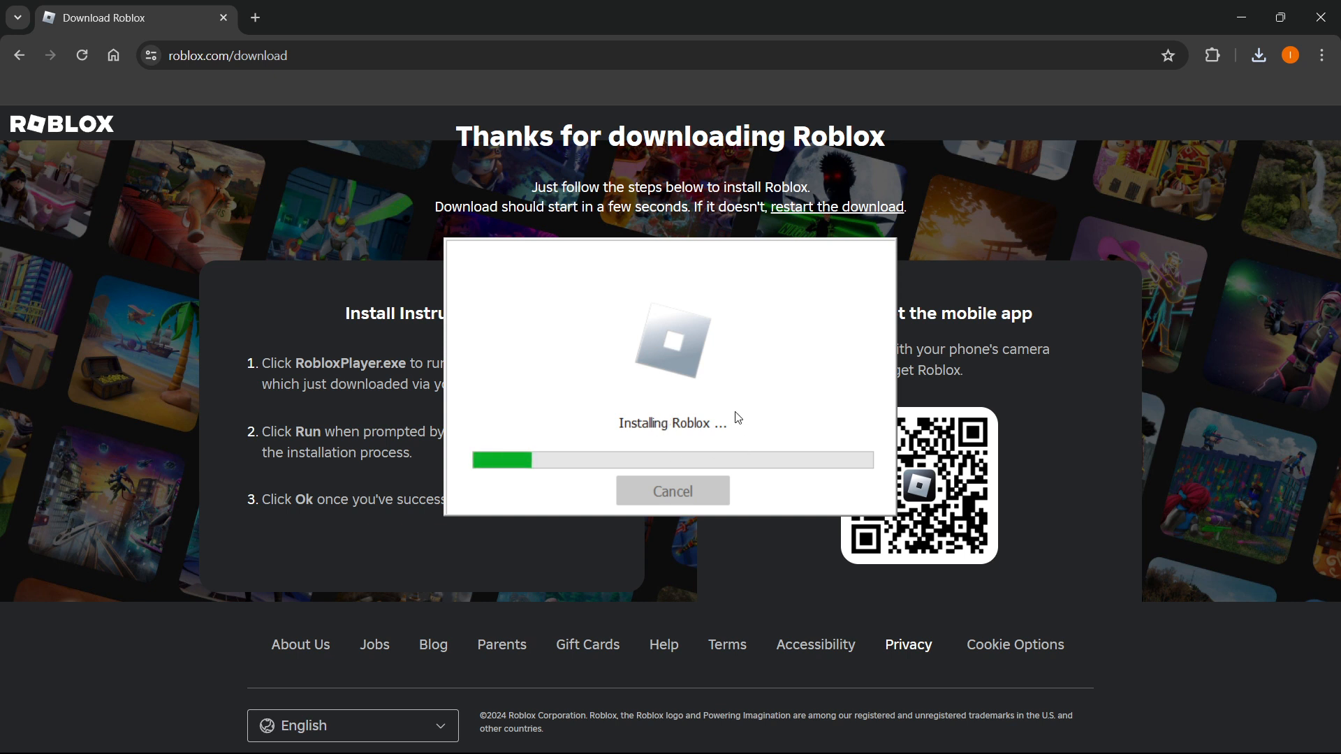
mouse_move(663, 403)
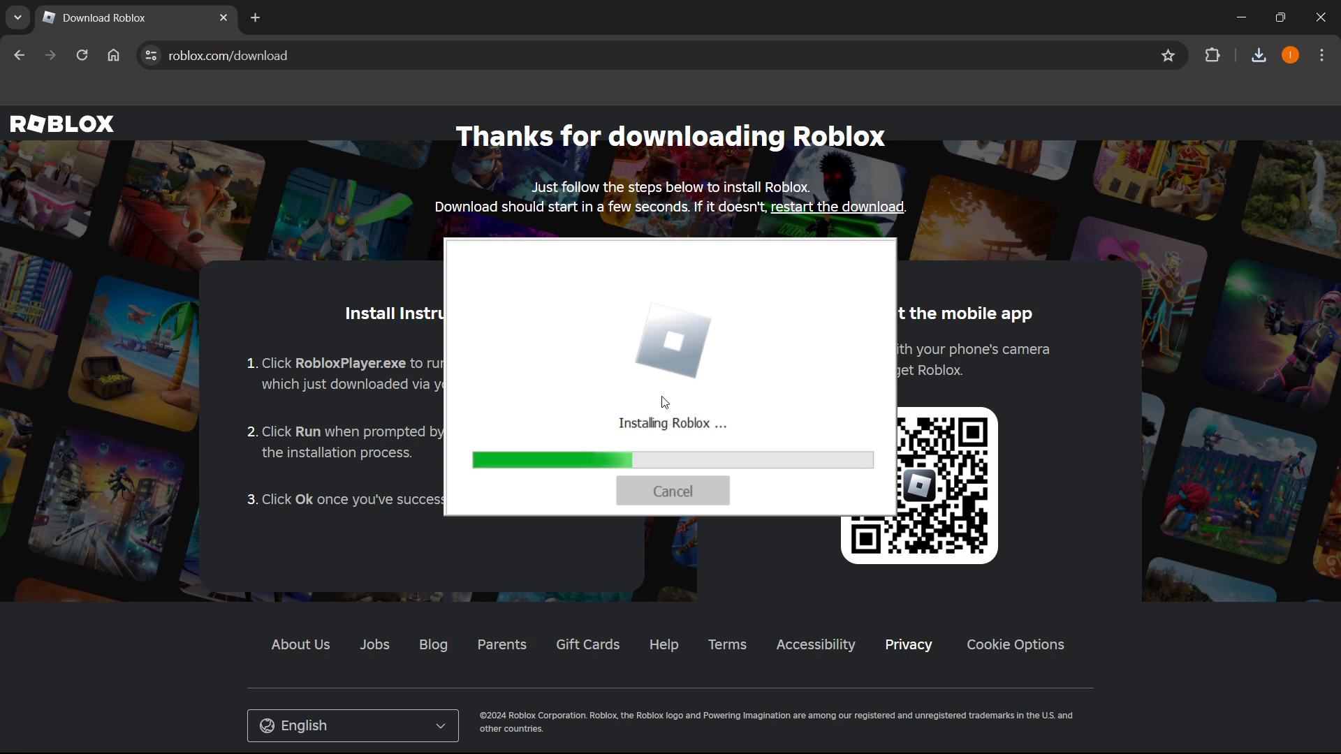